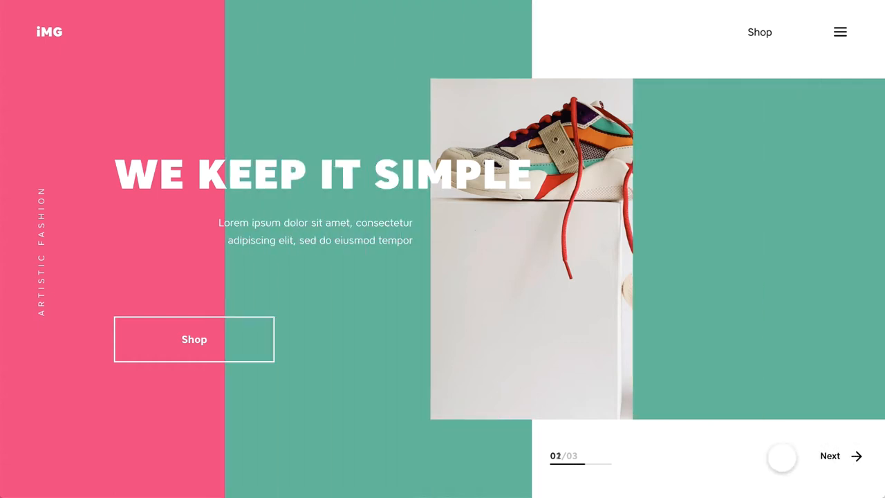
Leave the finished preview for the design canvas holding the Web 1366 – 1 artboard
click(830, 456)
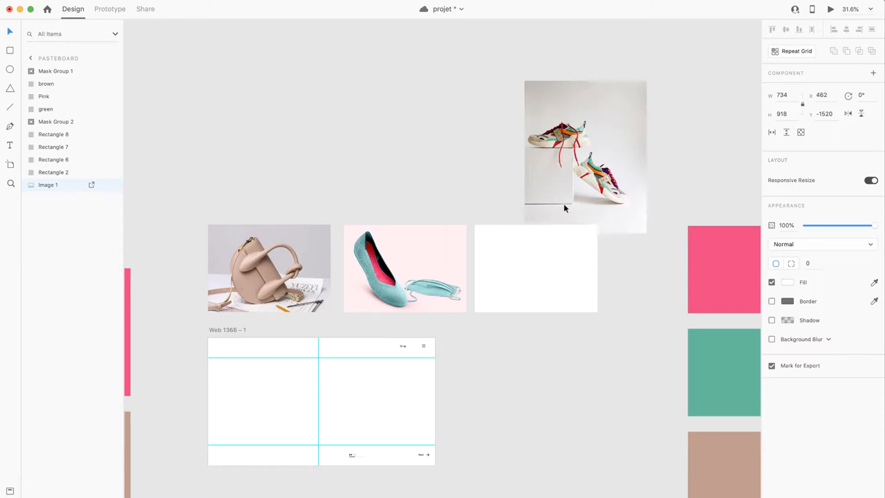
Select the Web 1366 – 1 artboard and arrange the green, pink and brown swatches beside it
click(508, 348)
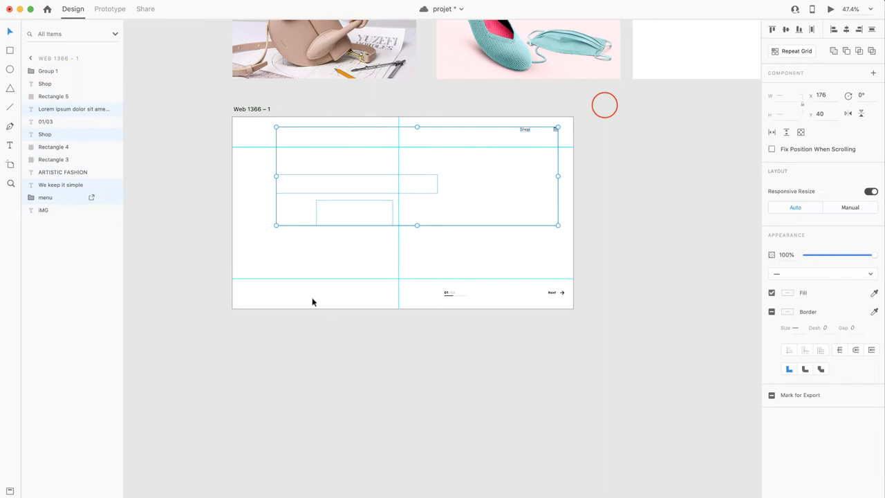
click(252, 108)
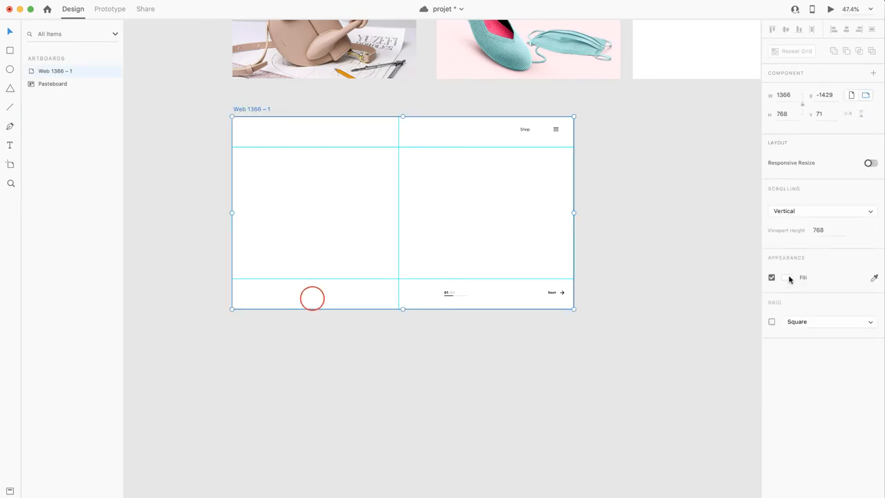
click(784, 277)
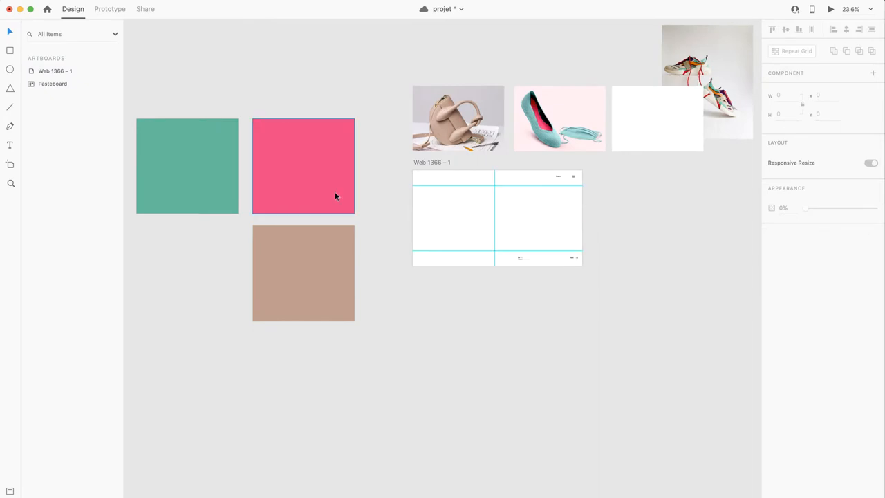
mouse_move(259, 248)
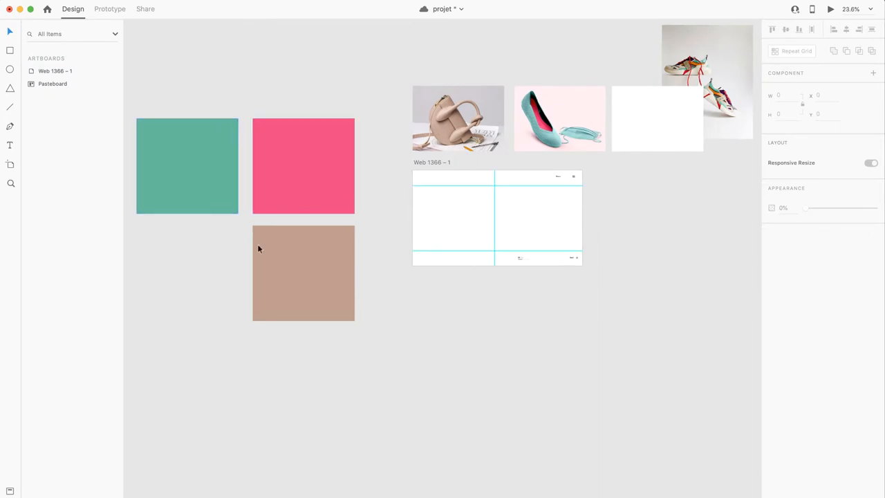
Place a pink panel over the artboard's left half and group its layers with Cmd+G
click(303, 273)
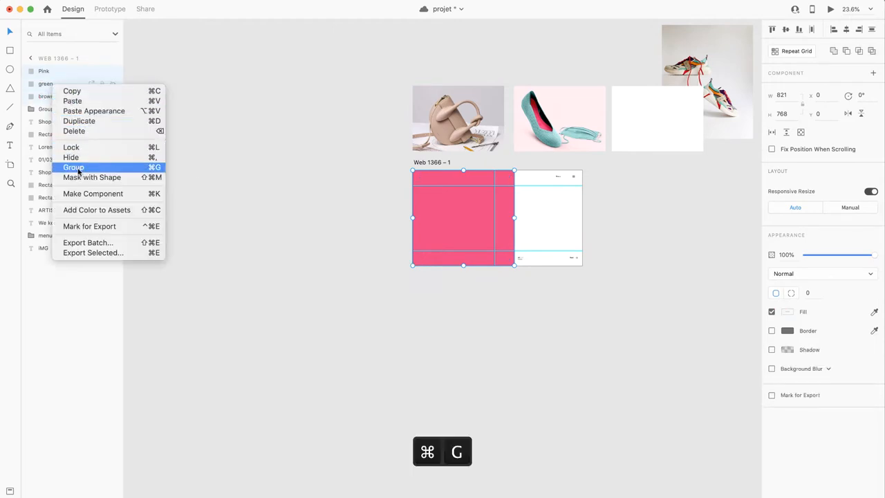
click(73, 167)
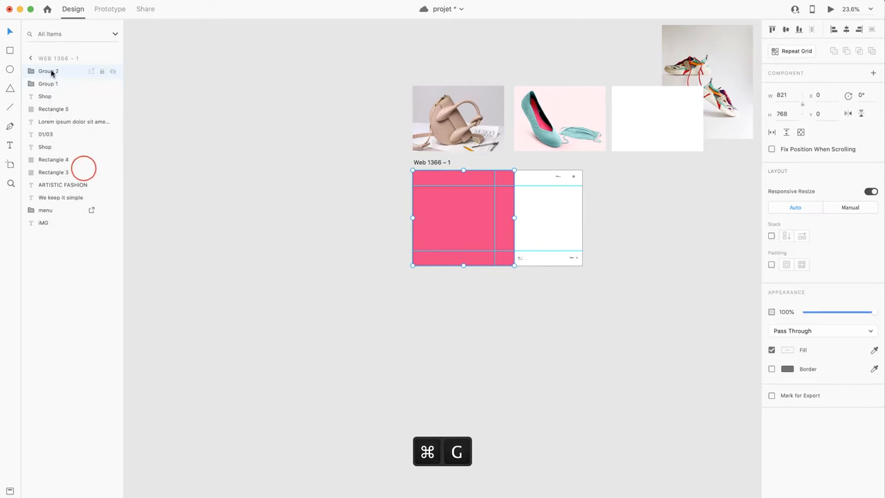
key(cmd+g)
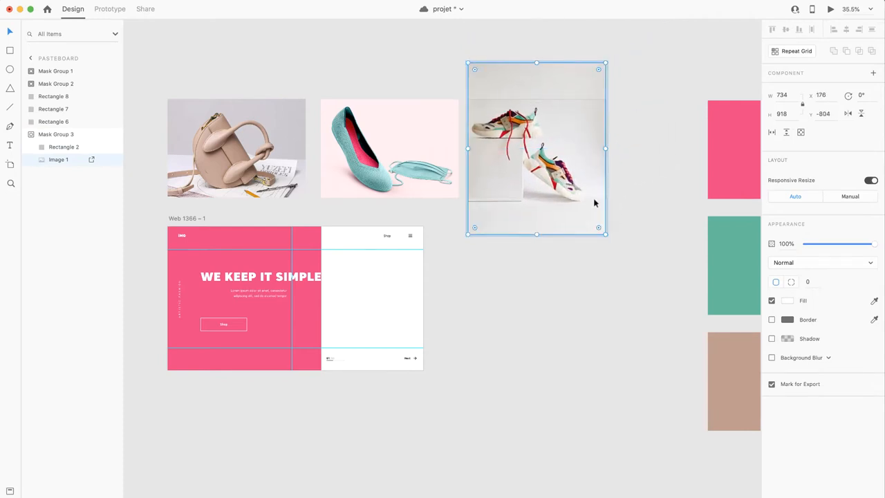
Drag the rectangle-masked sneaker photo into the artboard's right-hand hero area
drag(598, 227, 605, 234)
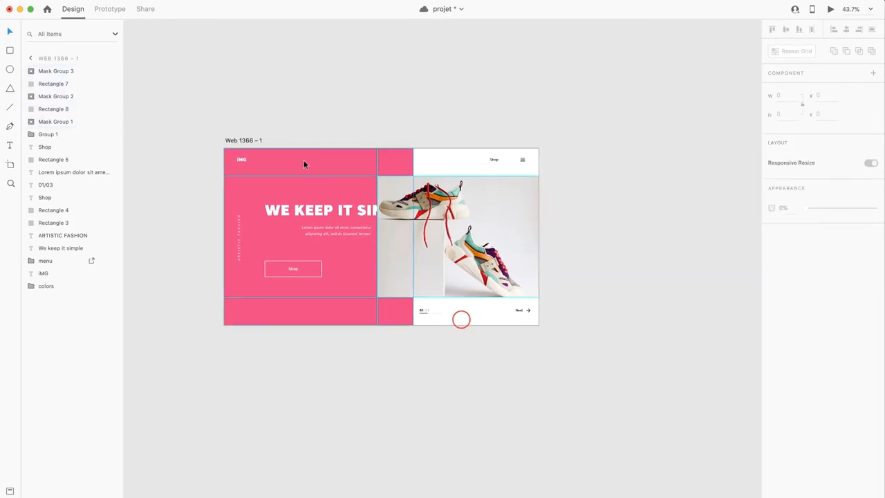
Copy and paste the first slide as Web 1366 – 2 with its panel recoloured green
click(61, 122)
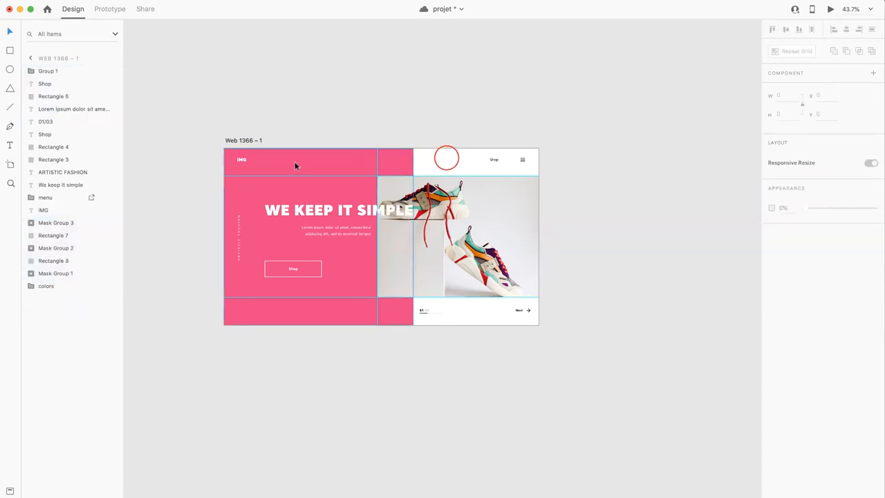
key(cmd+c)
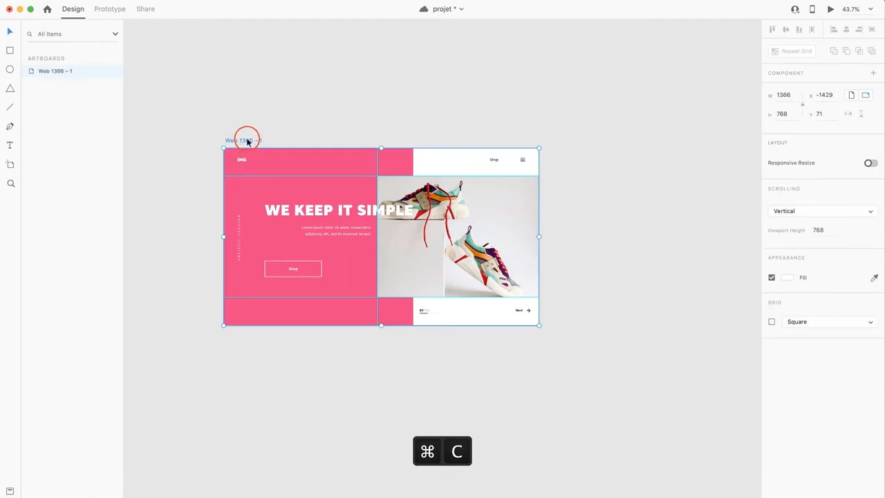
key(cmd+v)
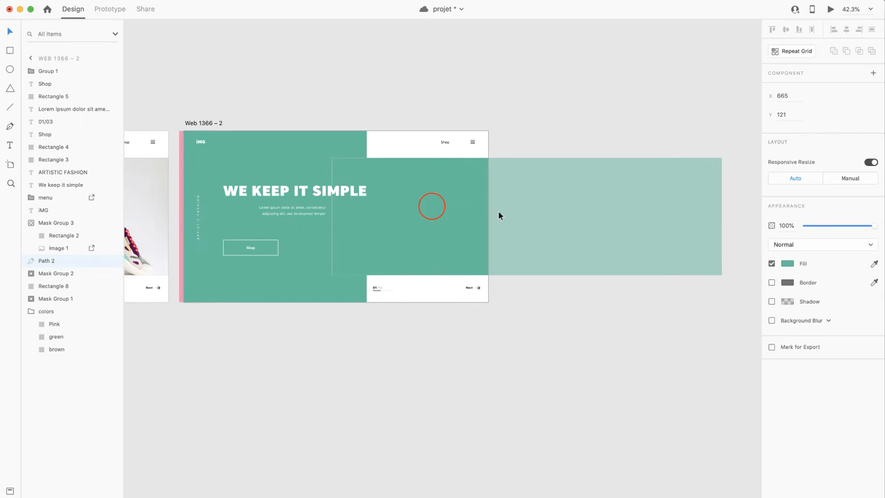
Put the teal shoe photo in slide two's hero area and narrow the green Rectangle 7 strip
click(602, 208)
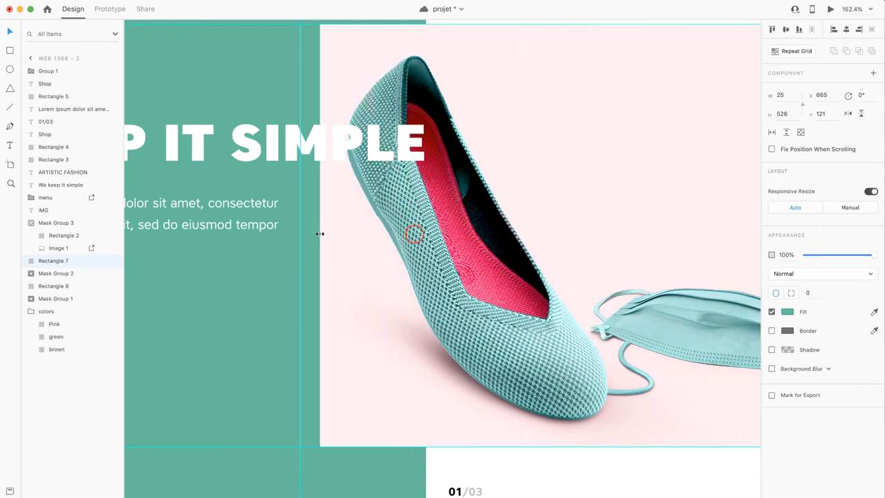
drag(319, 233, 300, 233)
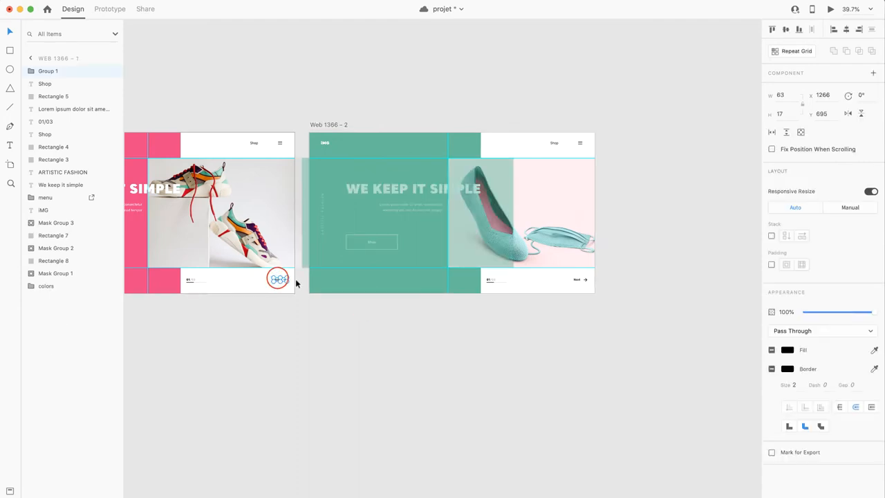
Wire Next to Web 1366 – 2 with Auto-Animate easing, then add Web 1366 – 3 with the bag photo
click(110, 9)
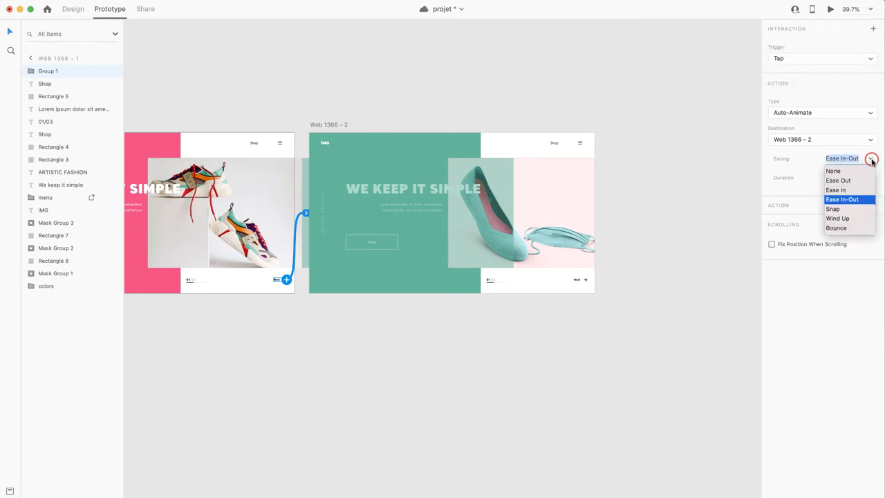
click(842, 199)
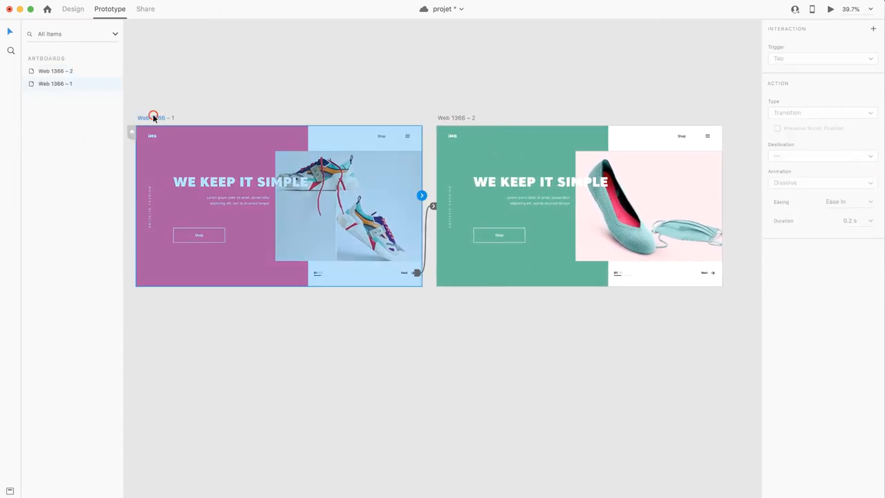
click(72, 9)
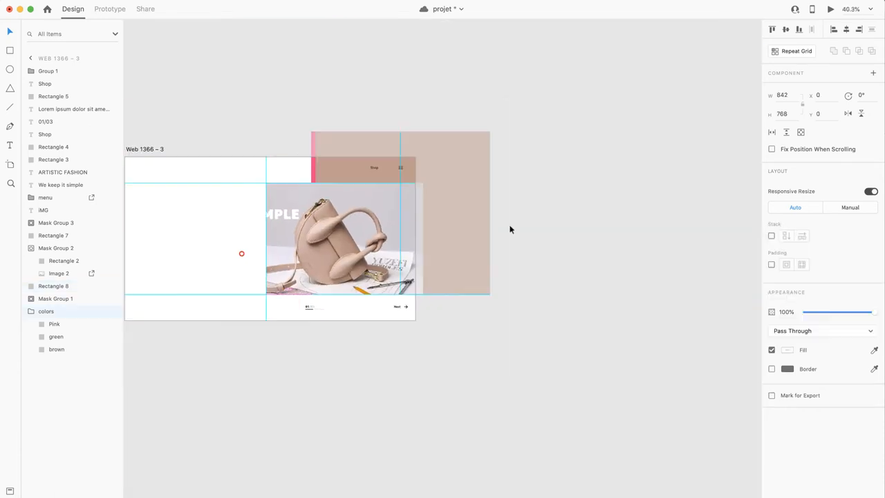
click(109, 8)
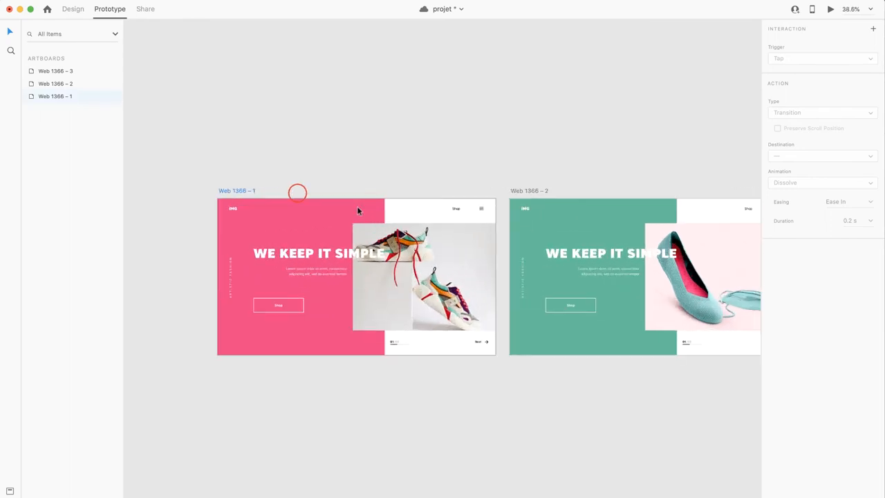
Preview the prototype and click Next to watch the pink slide animate into the green one
click(831, 9)
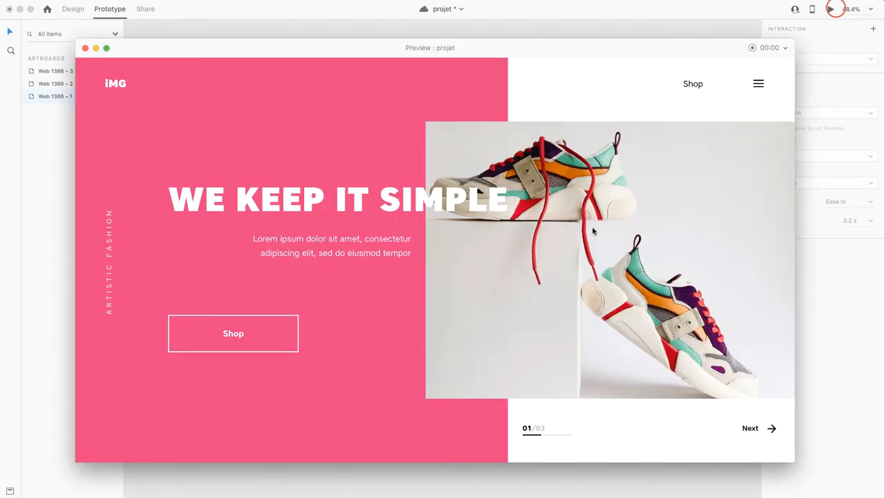
click(770, 428)
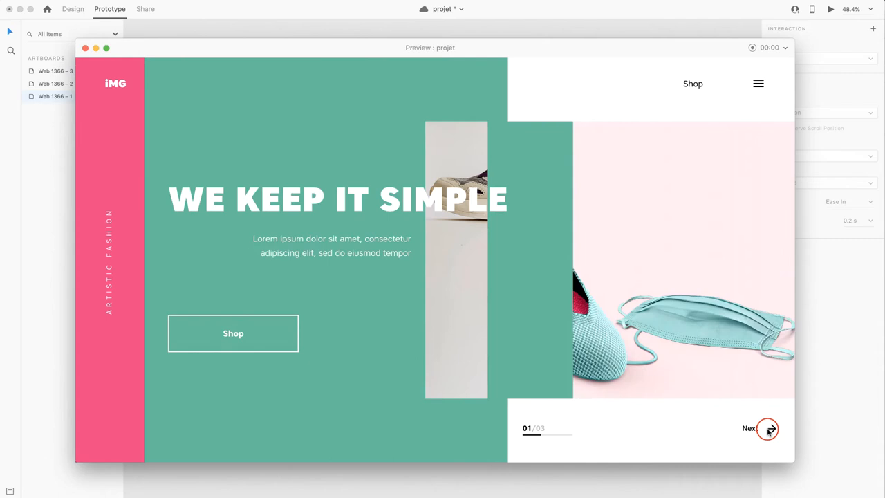
click(769, 428)
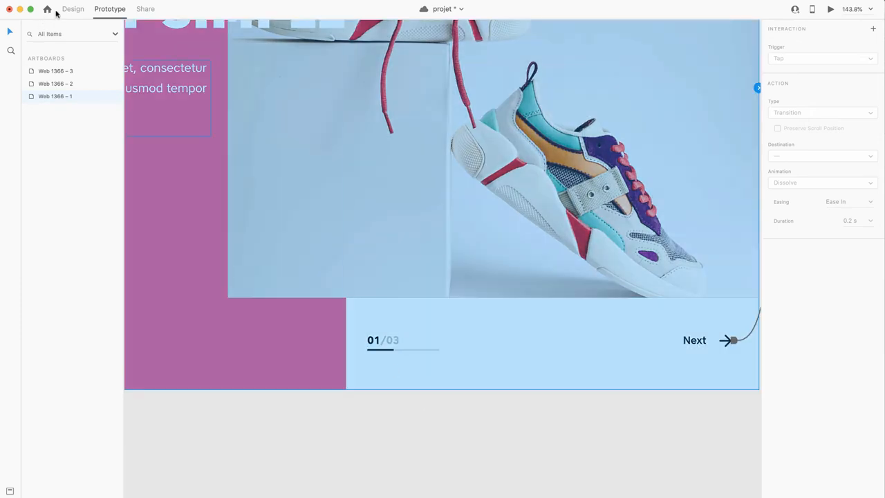
Widen the dark progress bar under the counter on the green Web 1366 – 2 slide
click(73, 9)
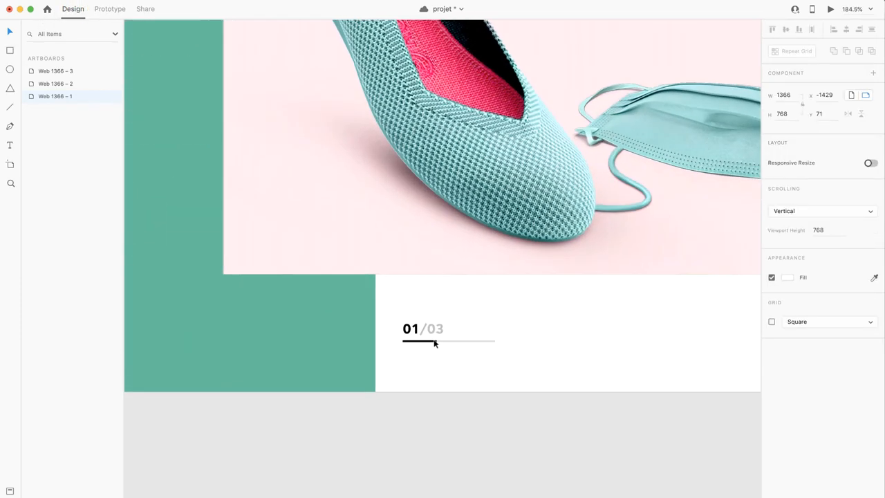
click(415, 340)
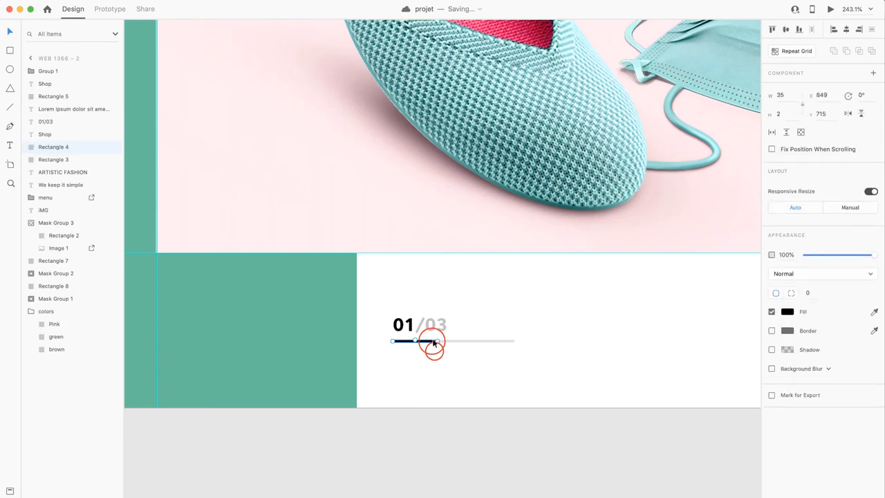
drag(415, 340, 475, 340)
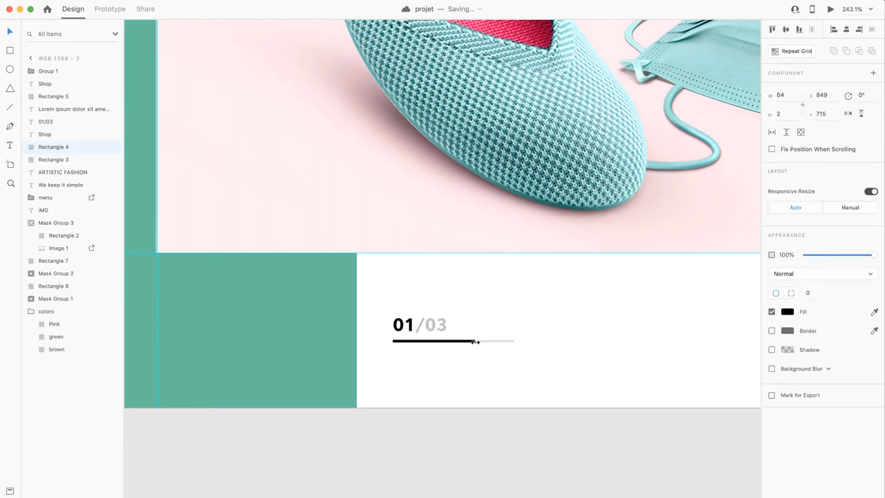
click(403, 325)
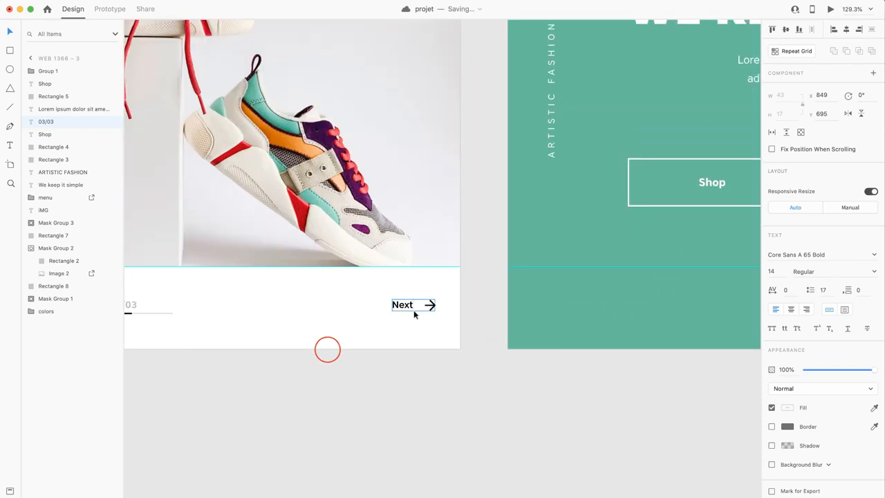
Make the grouped Next label and arrow into a component
click(412, 304)
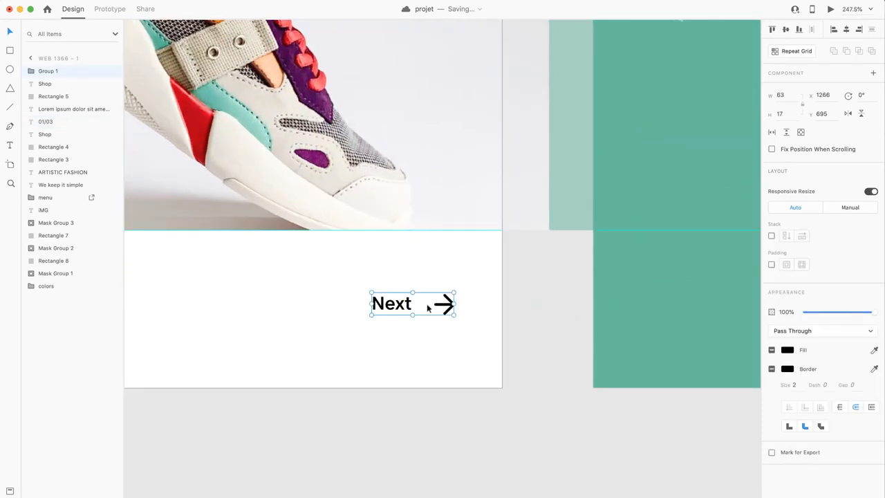
right_click(412, 304)
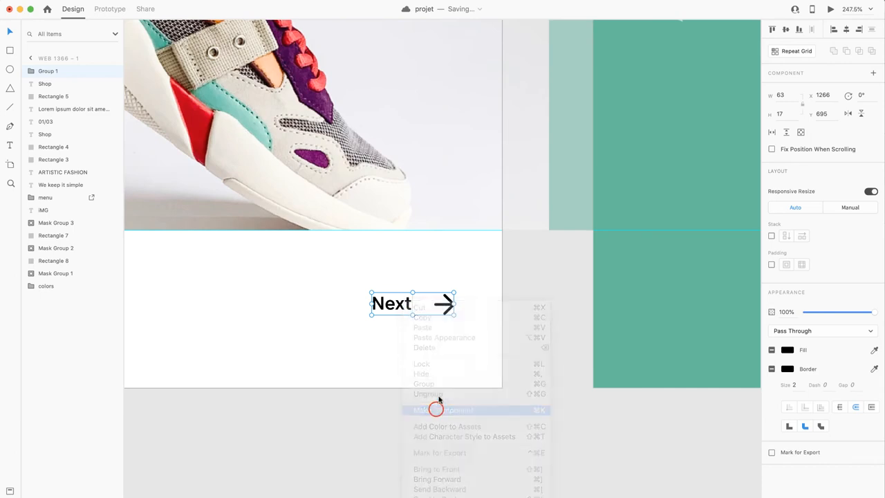
click(436, 409)
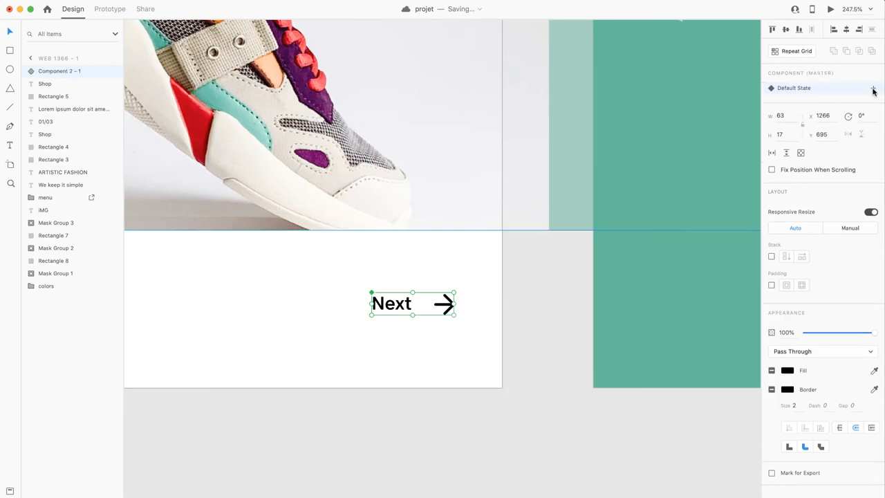
Add a Hover State to the Next component and select its arrow to shift it right
click(873, 88)
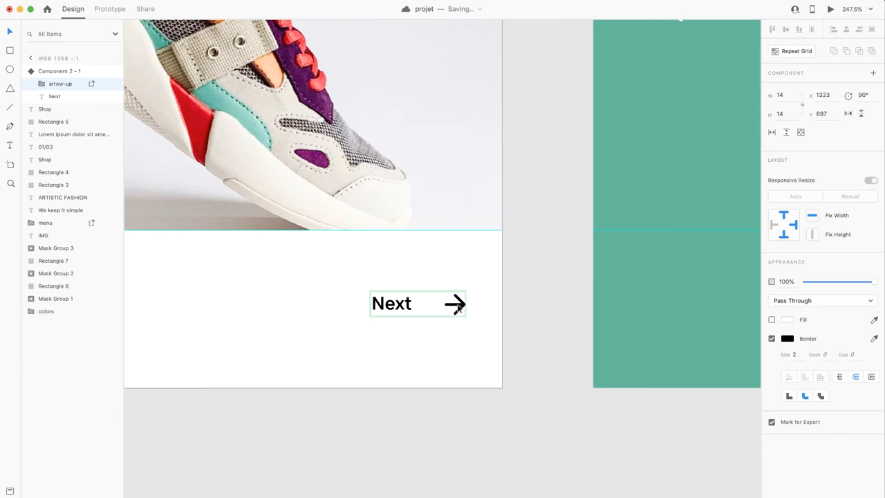
click(418, 303)
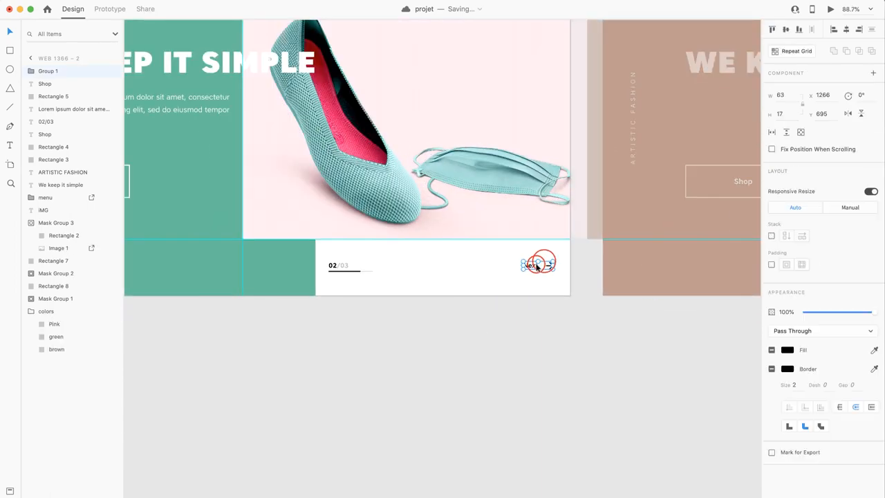
click(537, 264)
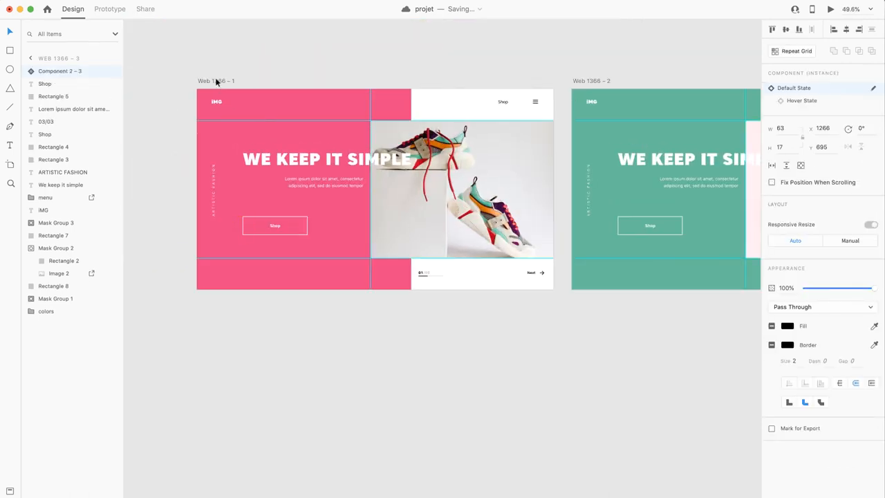
Preview the prototype, advance from the pink slide to the green slide, then close the preview
click(831, 9)
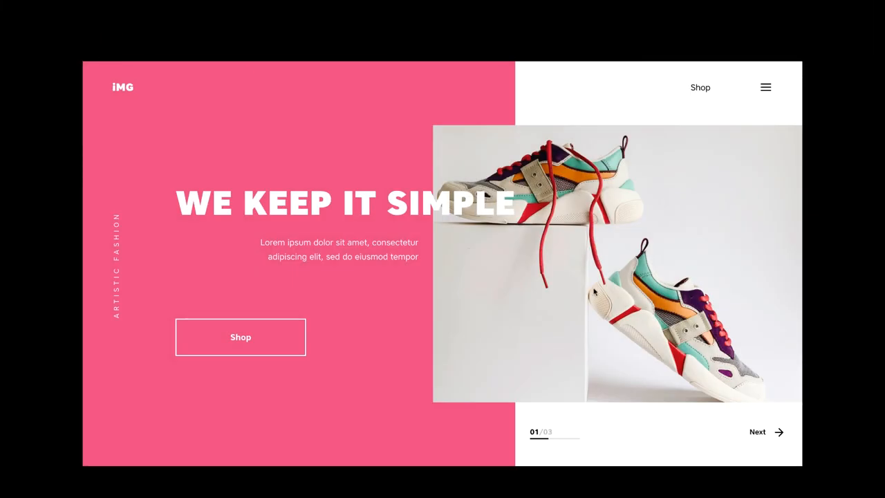
mouse_move(753, 471)
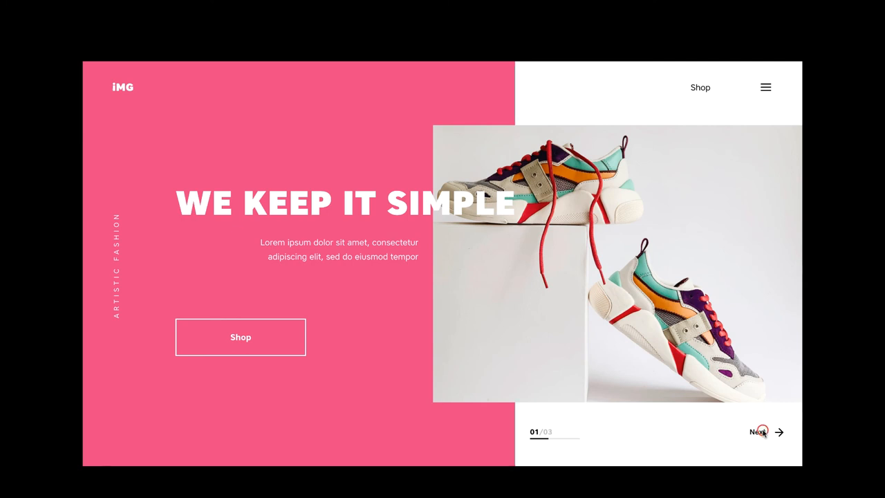
click(766, 432)
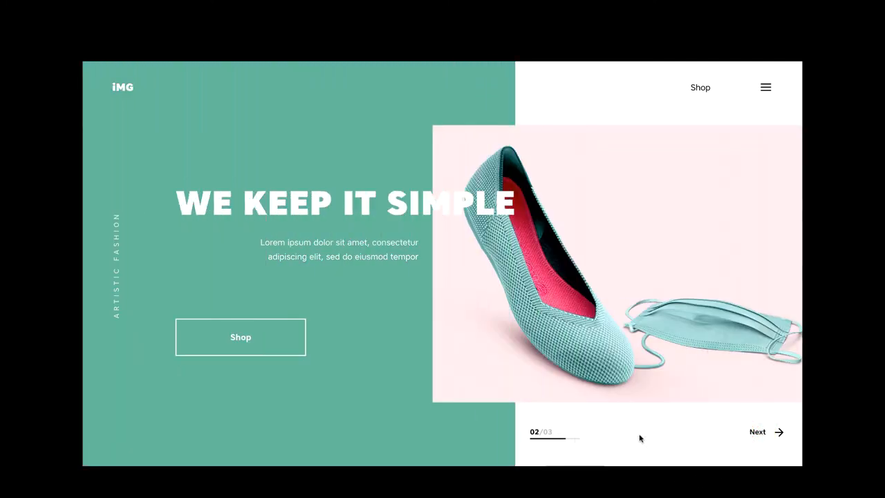
mouse_move(757, 432)
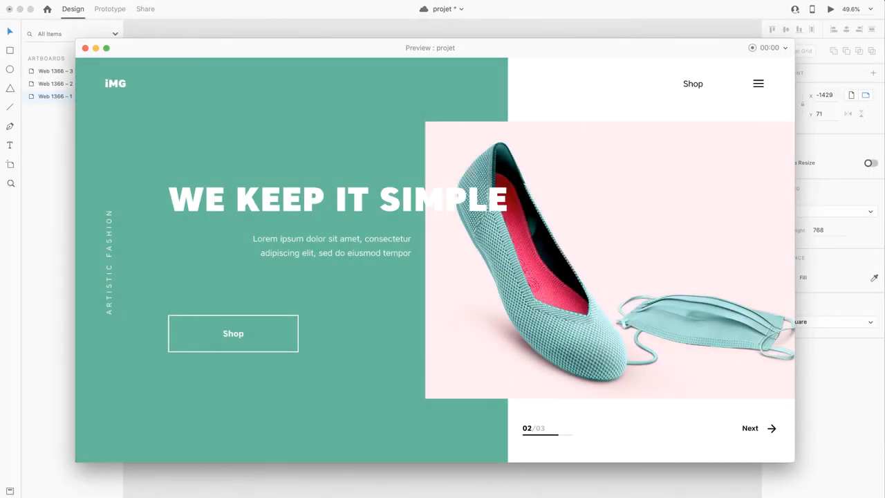
click(86, 47)
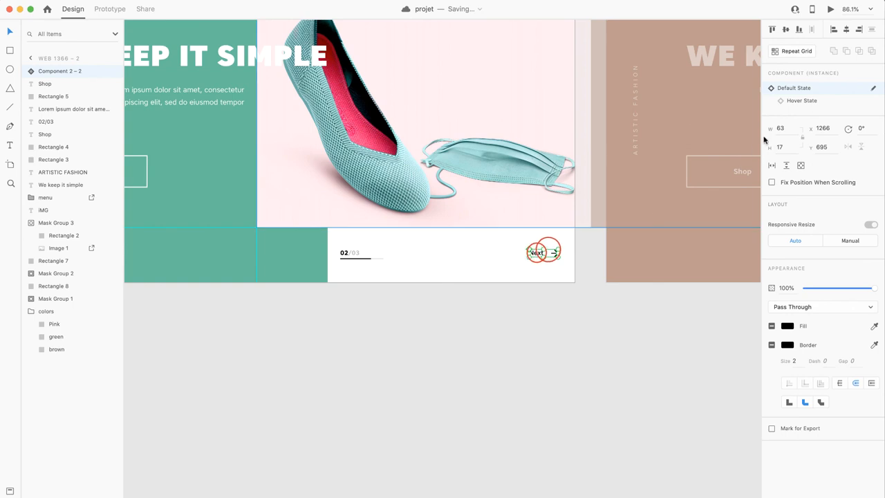
Switch to Prototype mode to wire the green slide's Next to Web 1366 – 3
click(110, 9)
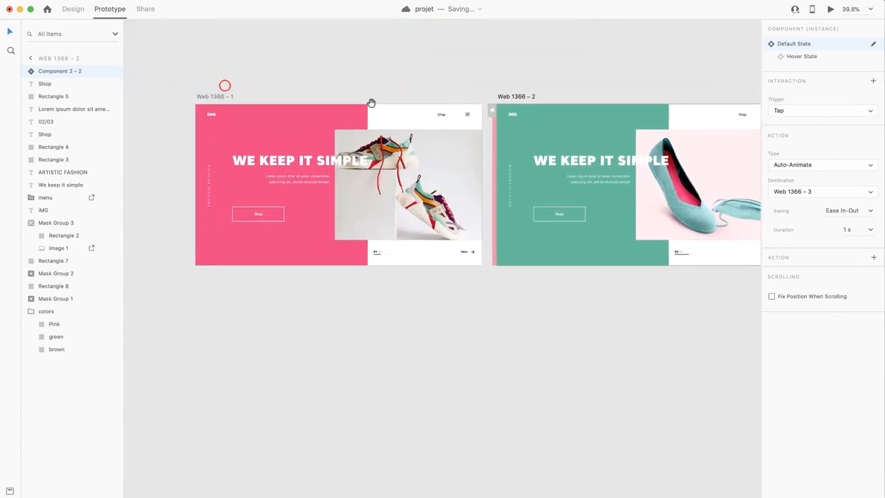
Preview the carousel, using Next to step from pink to green to the brown bag slide (03/03)
click(829, 9)
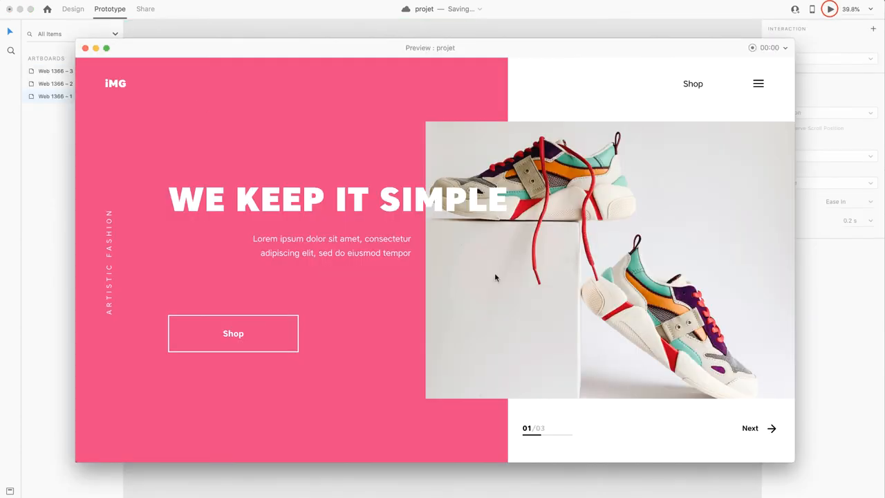
click(766, 429)
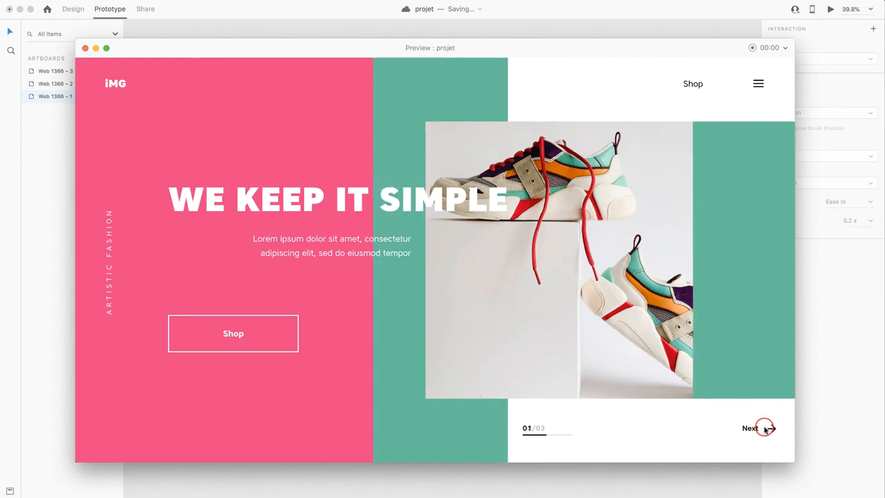
click(751, 428)
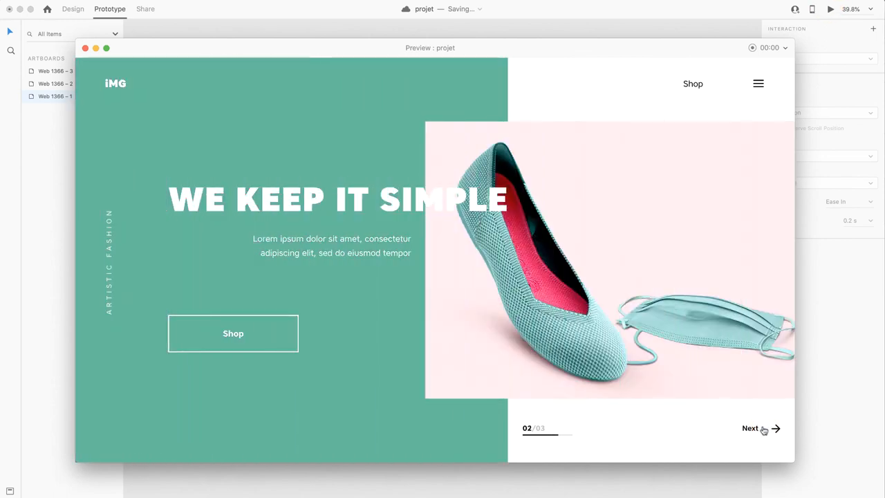
click(751, 428)
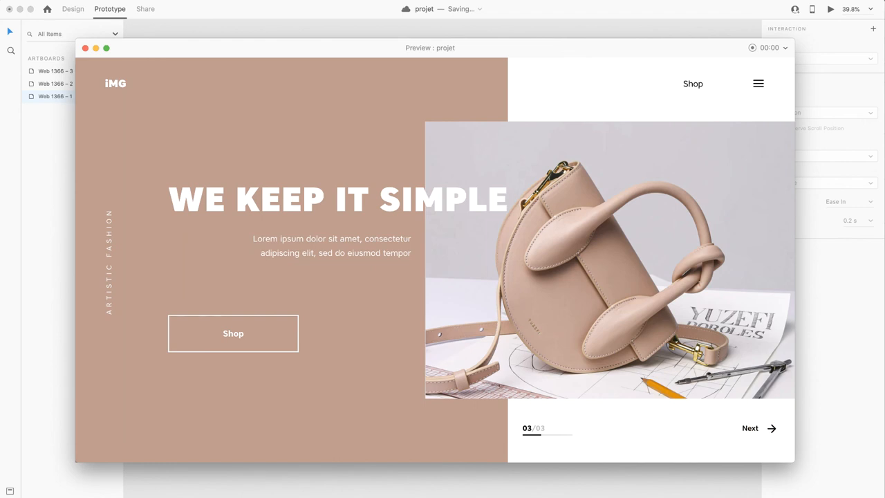